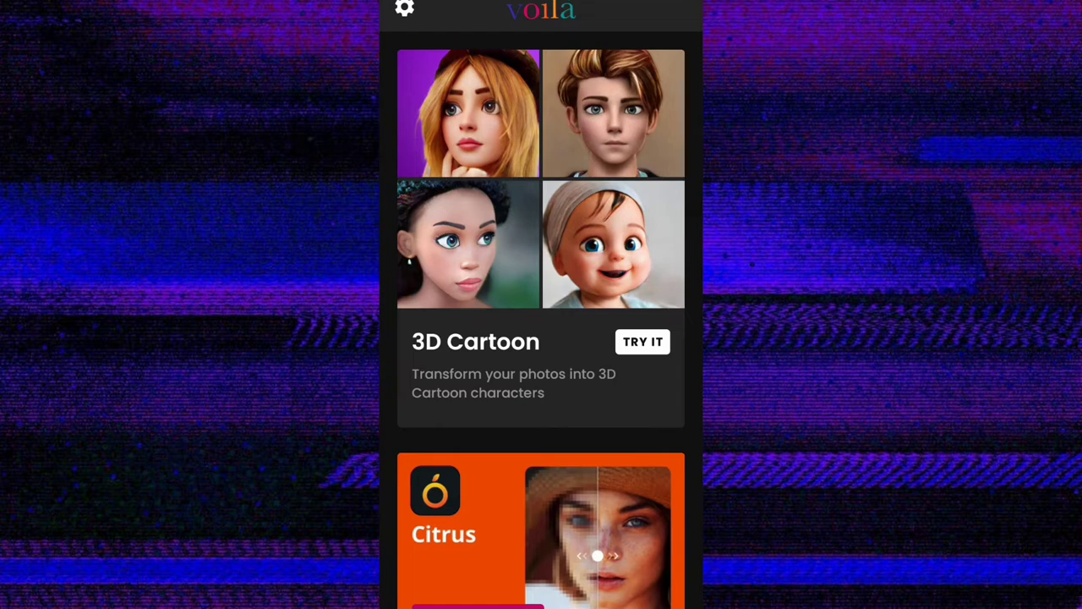
- Start the 3D Cartoon effect from its card on the Voila home screen
click(642, 342)
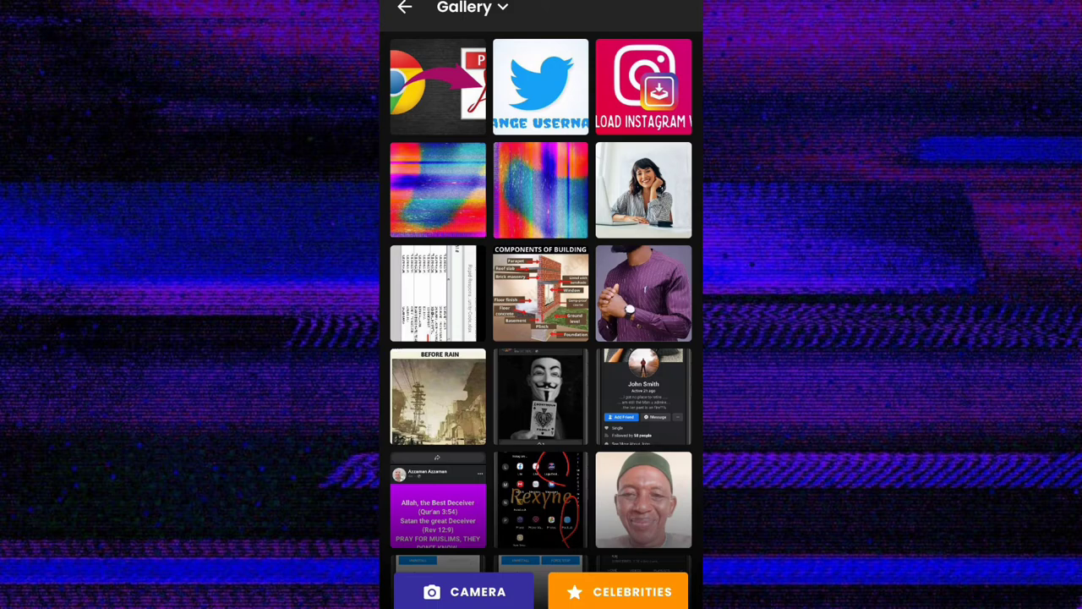
- Pick the portrait of the woman at the desk to generate cartoon versions
click(642, 190)
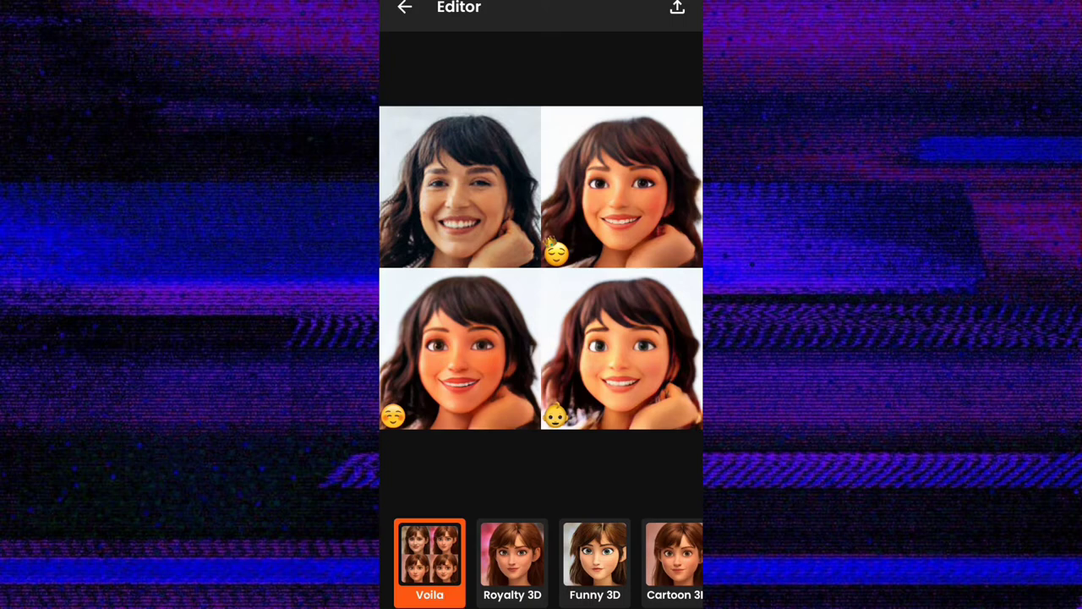
- Try Funny 3D, apply the Cartoon 3D style, and go to Adjustments
click(513, 562)
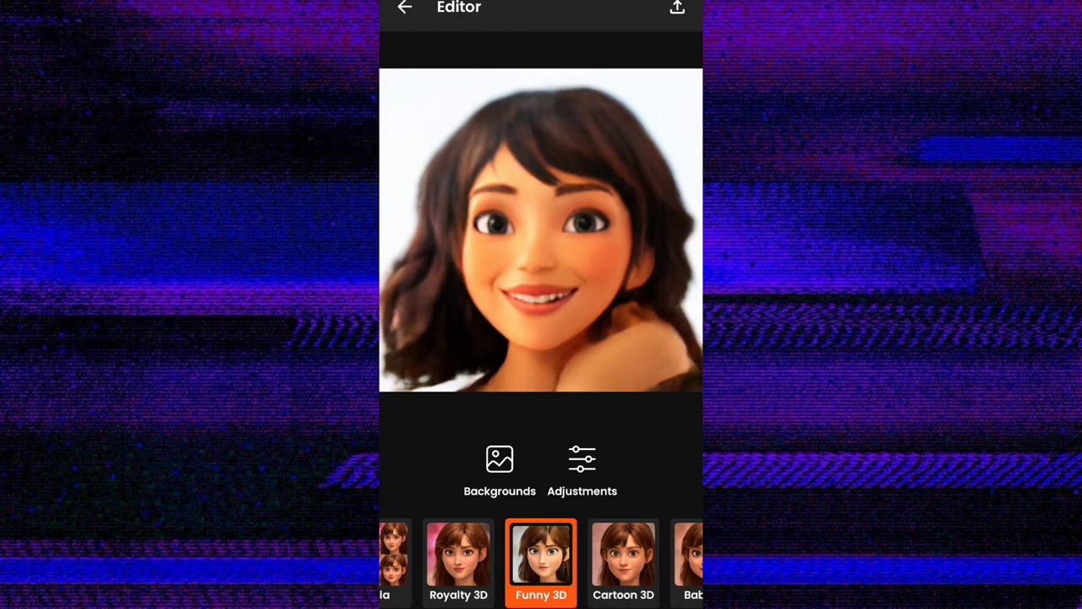
click(623, 562)
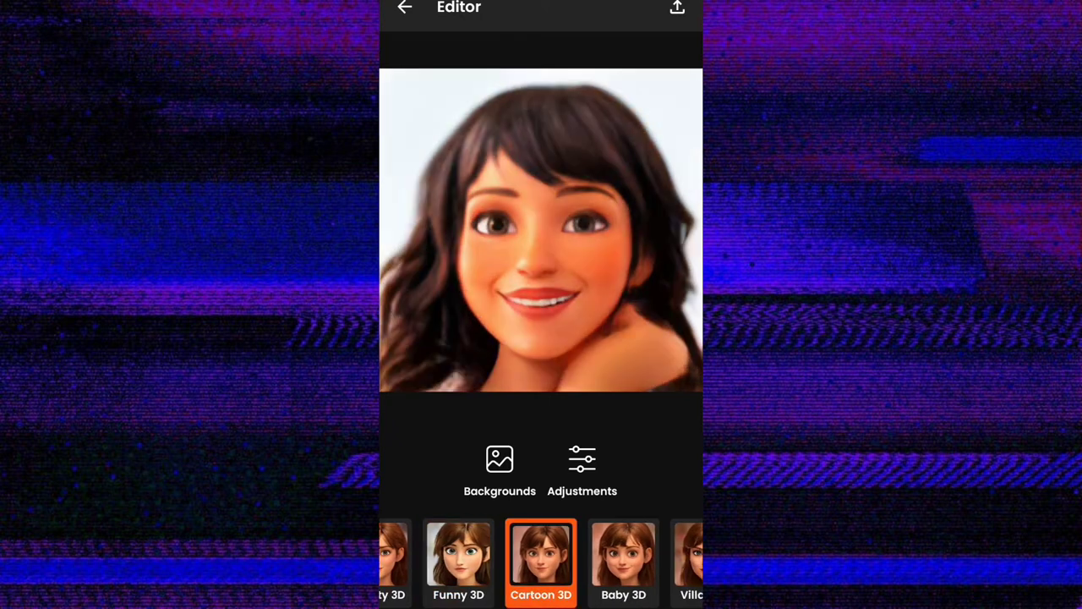
scroll(left, 3)
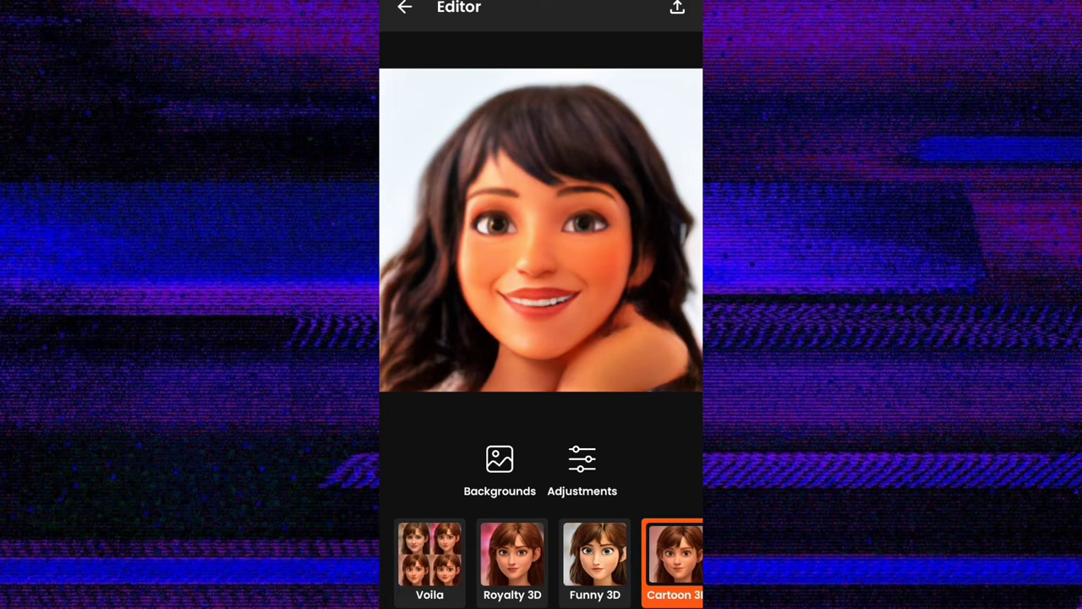
click(512, 561)
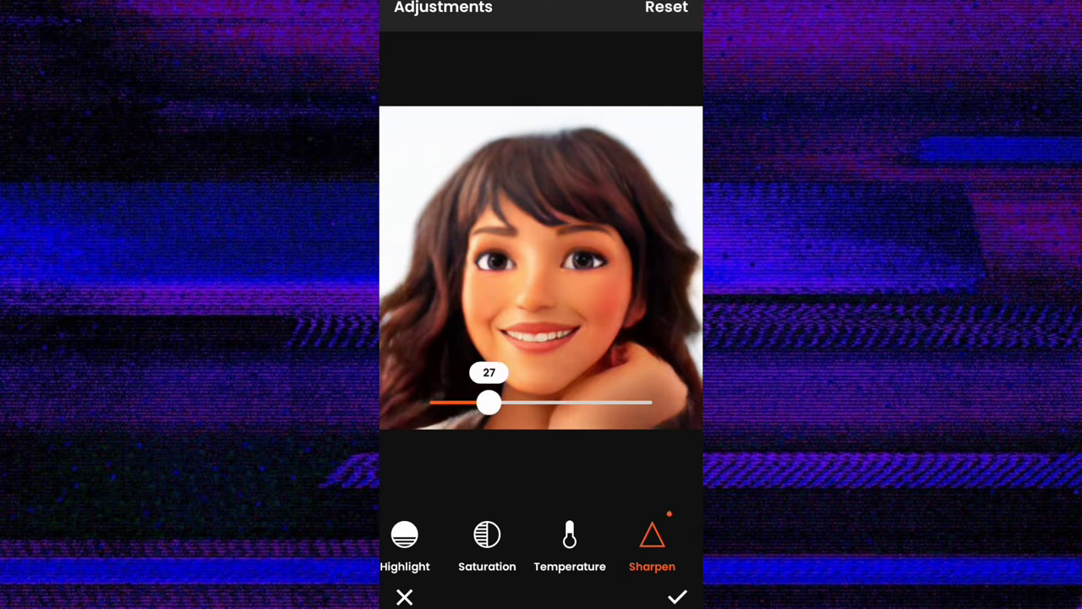
- Drag the Sharpen slider up to 27
drag(489, 403, 596, 404)
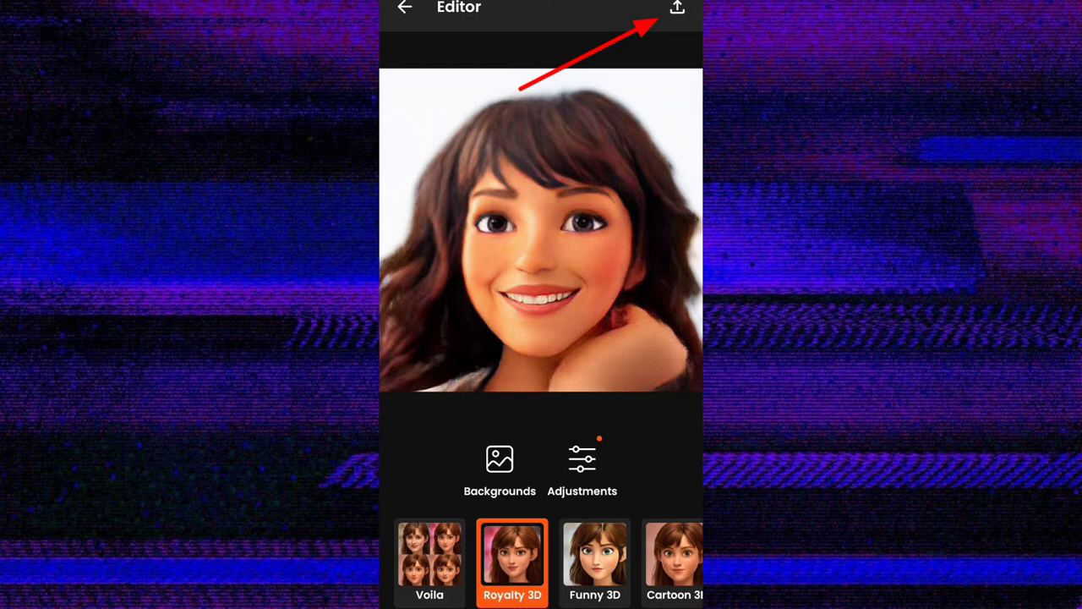
- Export the cartoon portrait and save it to the phone
click(676, 8)
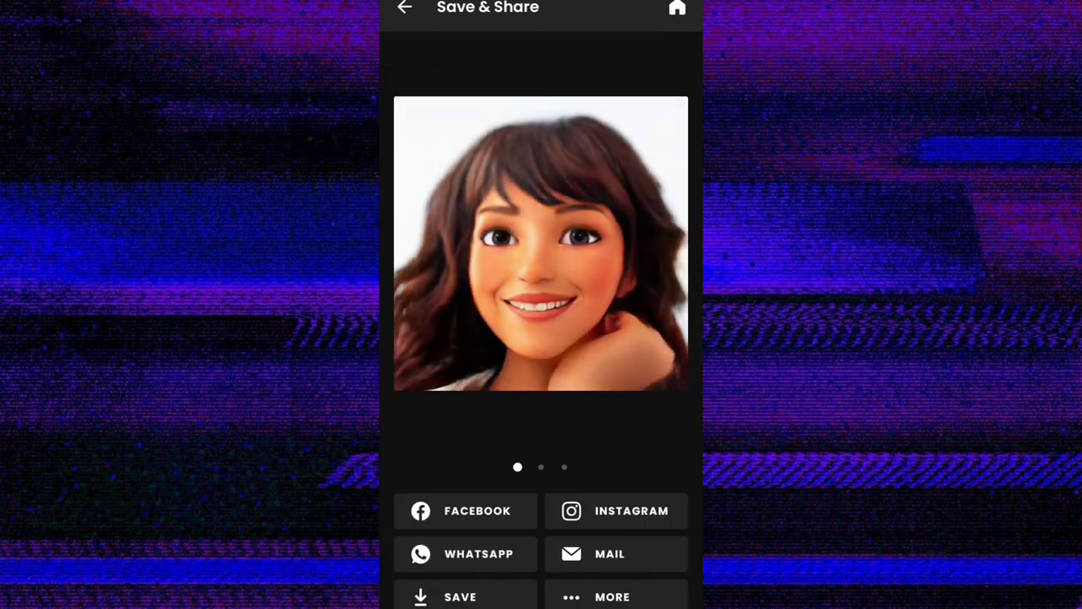
click(460, 594)
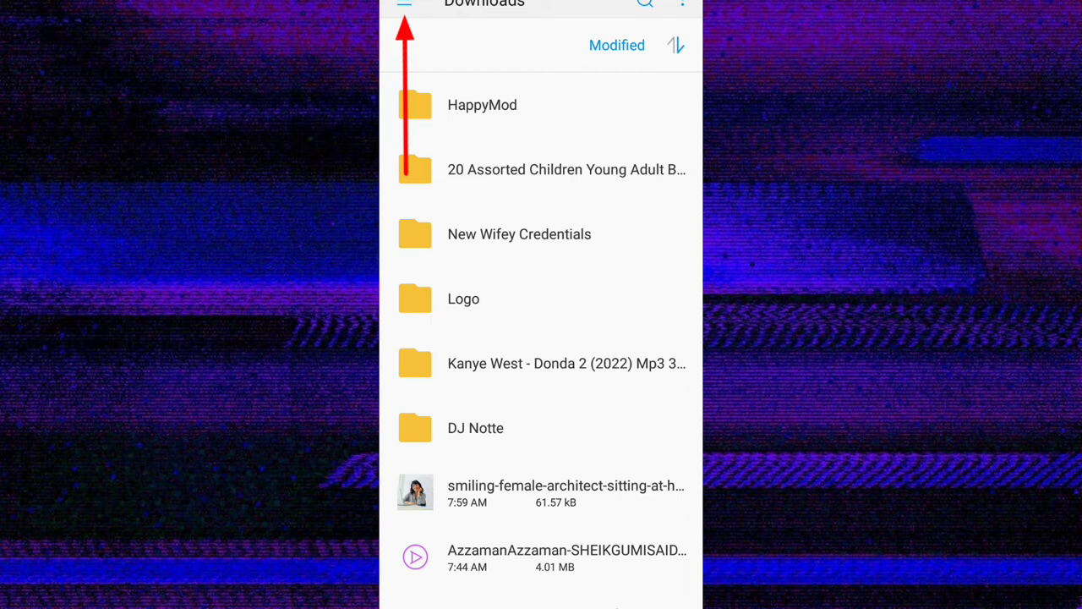
- Switch Files to the TECNO LB7 storage and scroll its folder list
click(404, 5)
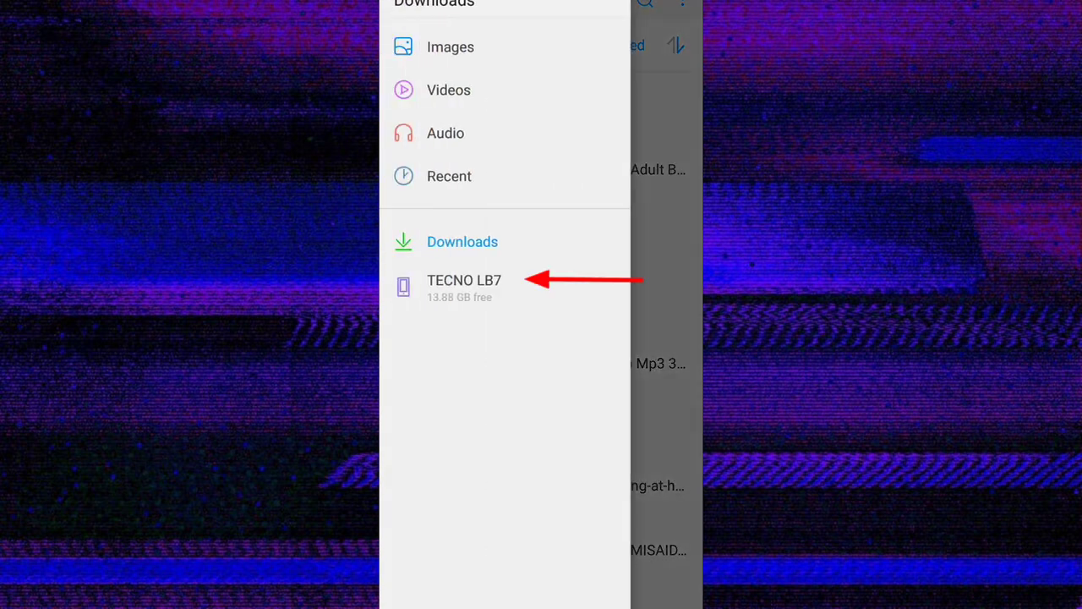
click(463, 288)
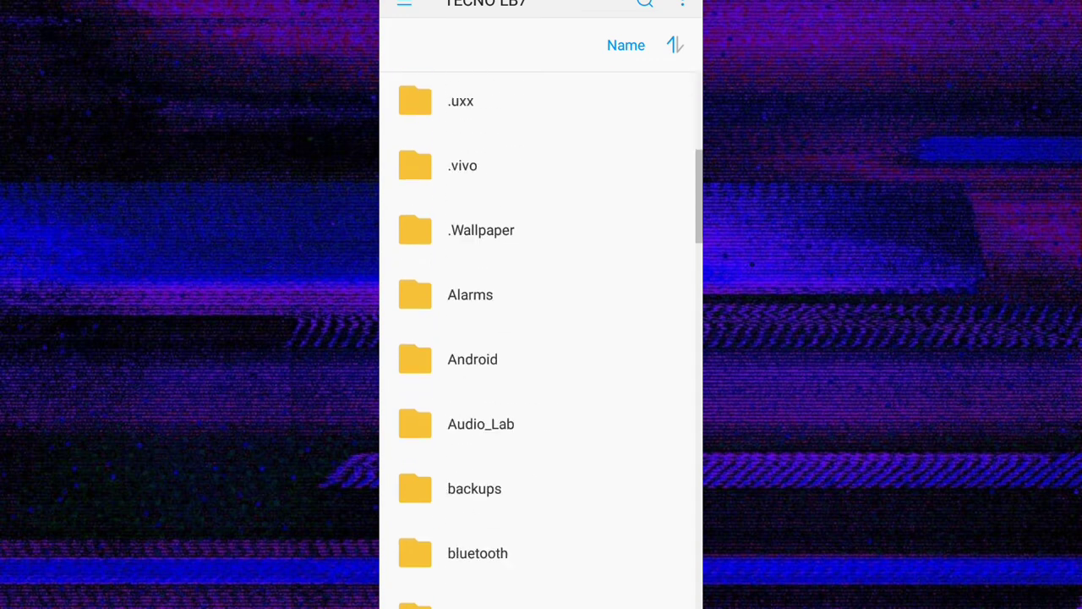
scroll(down, 3)
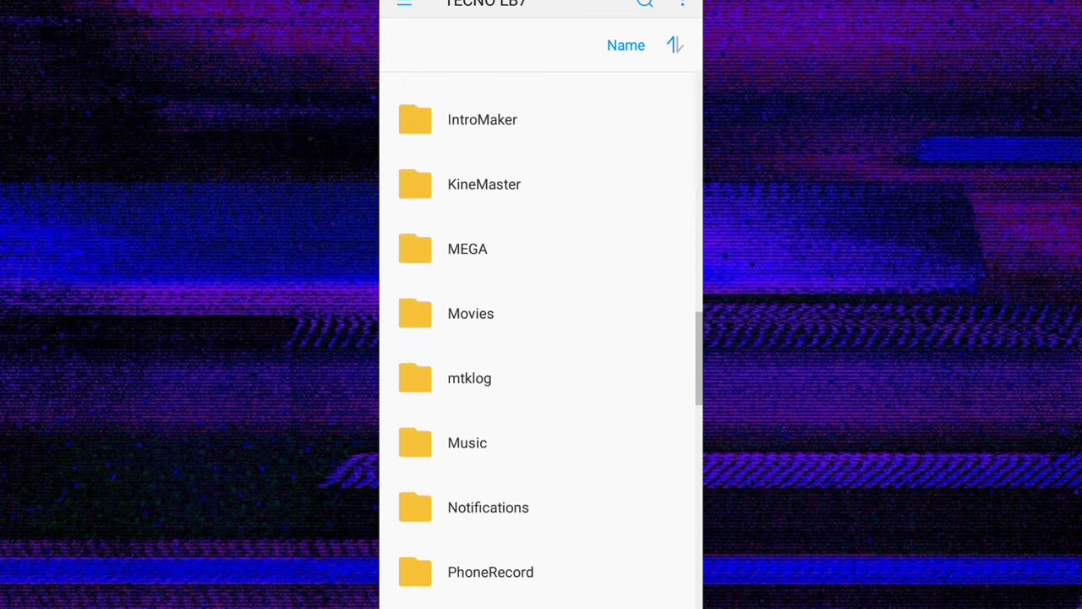